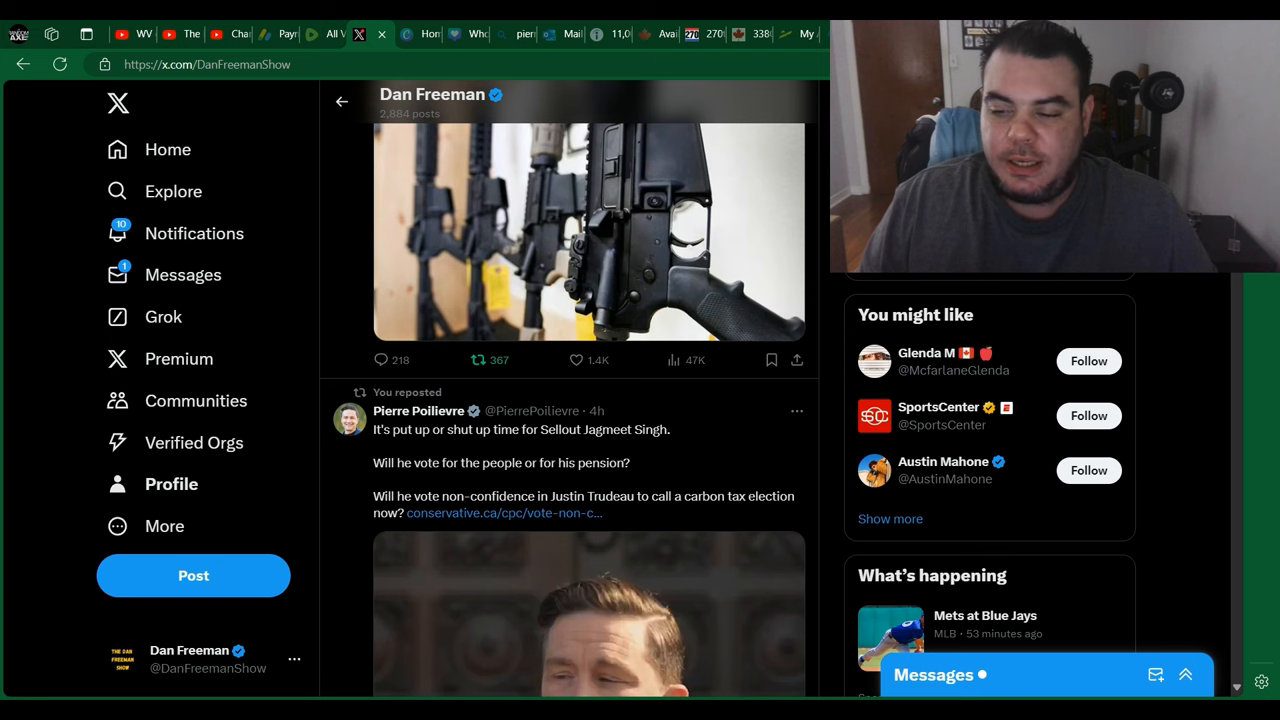
- Scroll the Dan Freeman feed until the reposted Pierre Poilievre video is fully visible
scroll("down", 3)
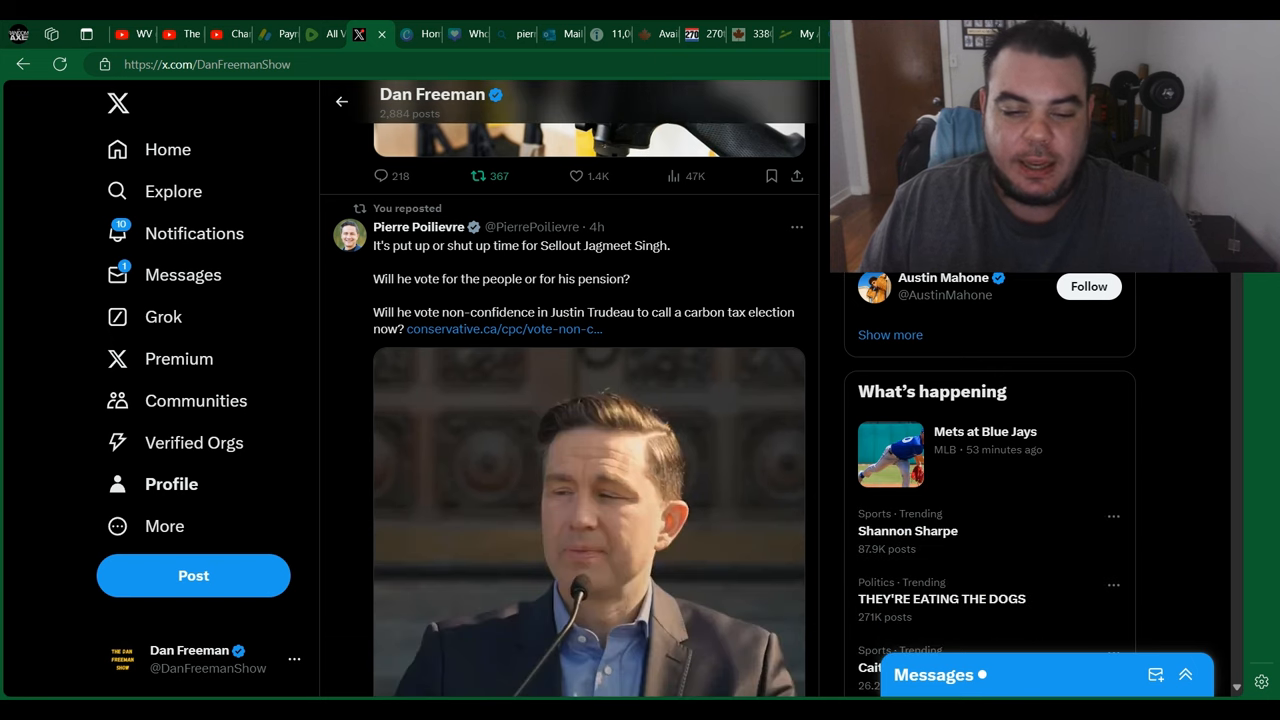
mouse_move(716, 240)
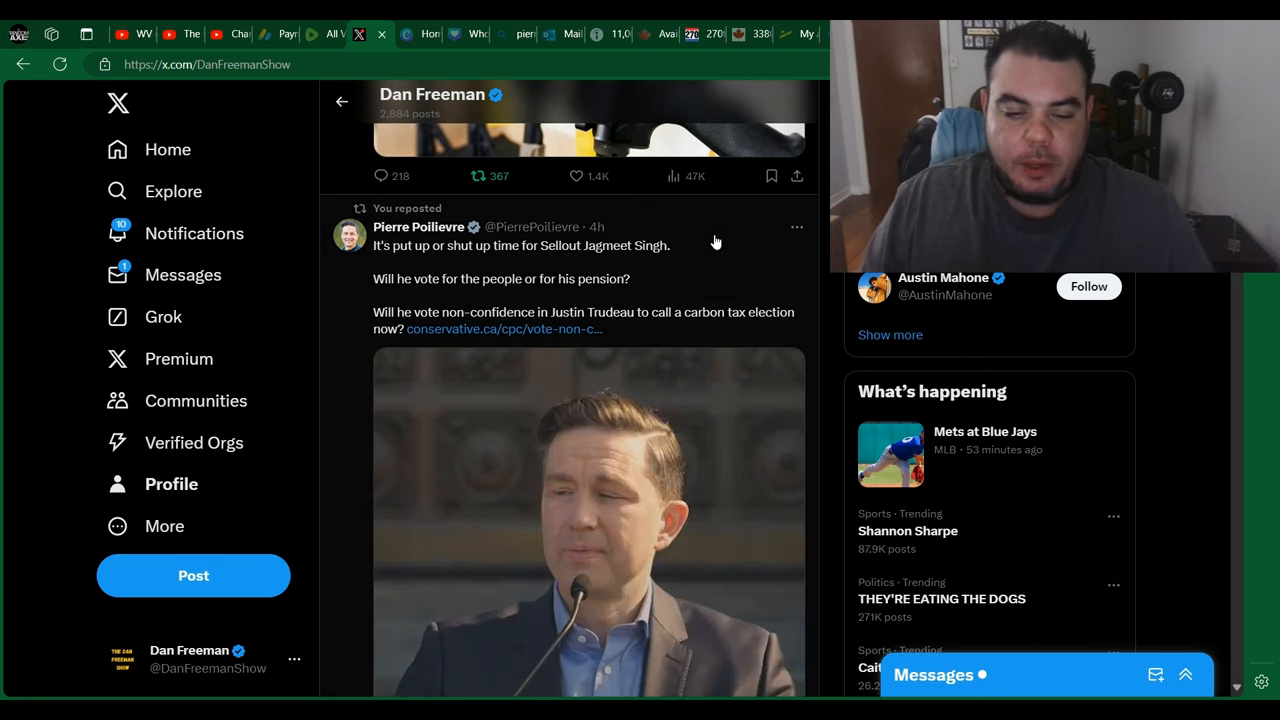
mouse_move(744, 258)
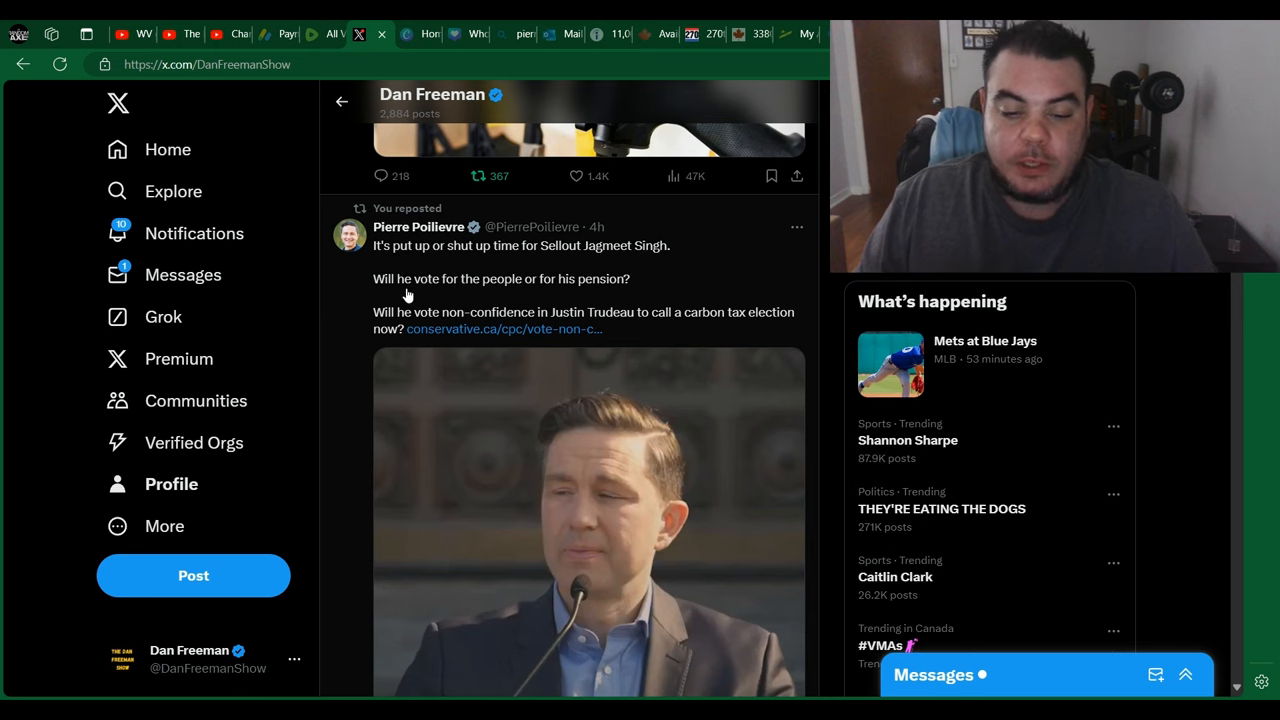
mouse_move(480, 344)
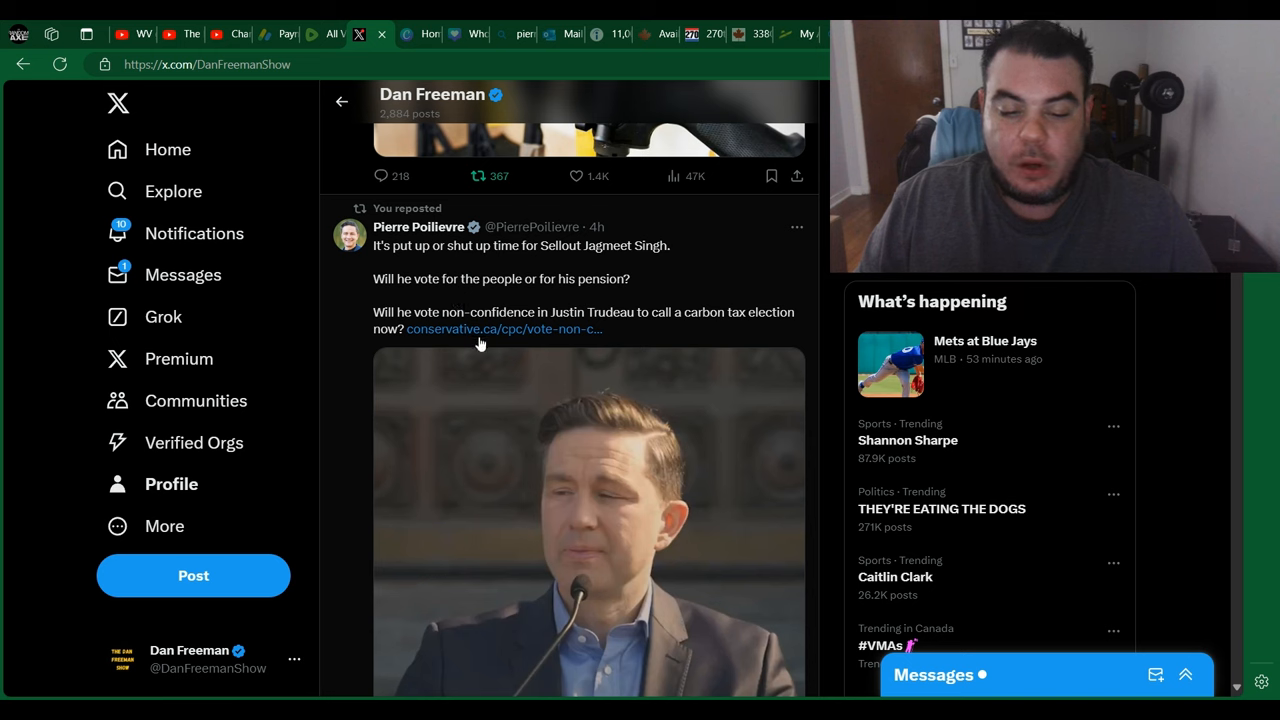
mouse_move(628, 316)
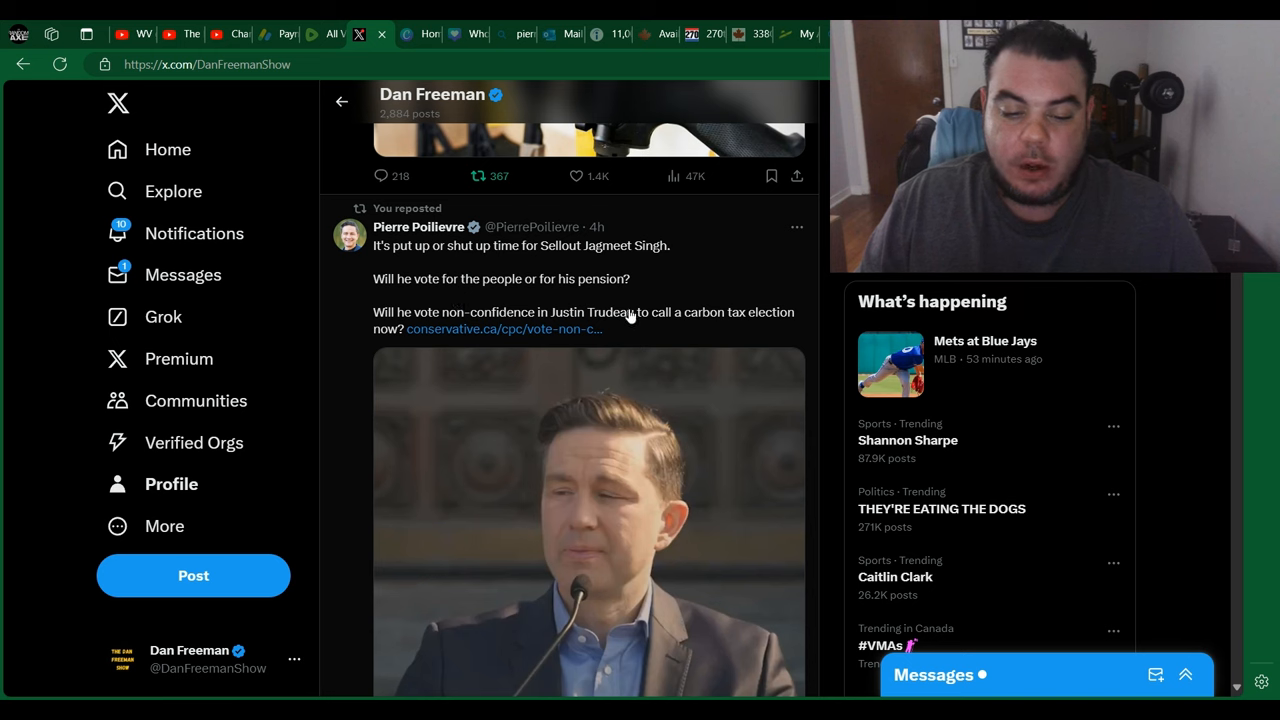
mouse_move(648, 318)
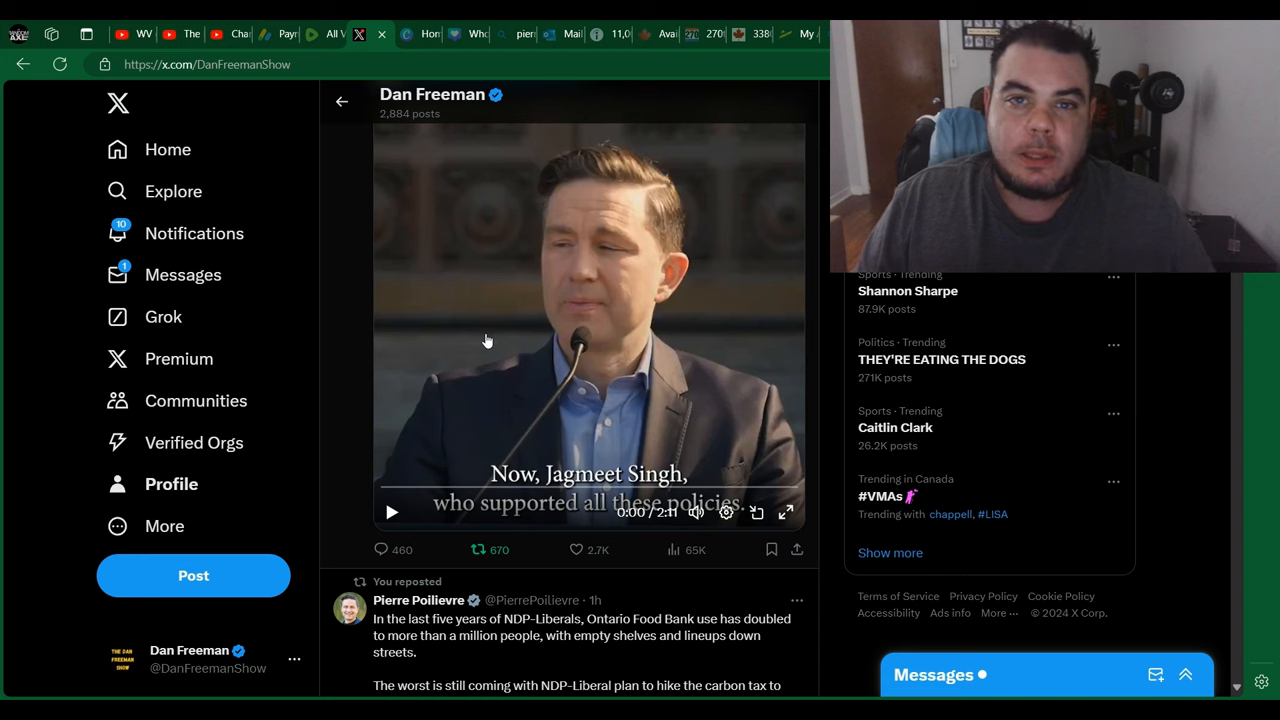
mouse_move(472, 364)
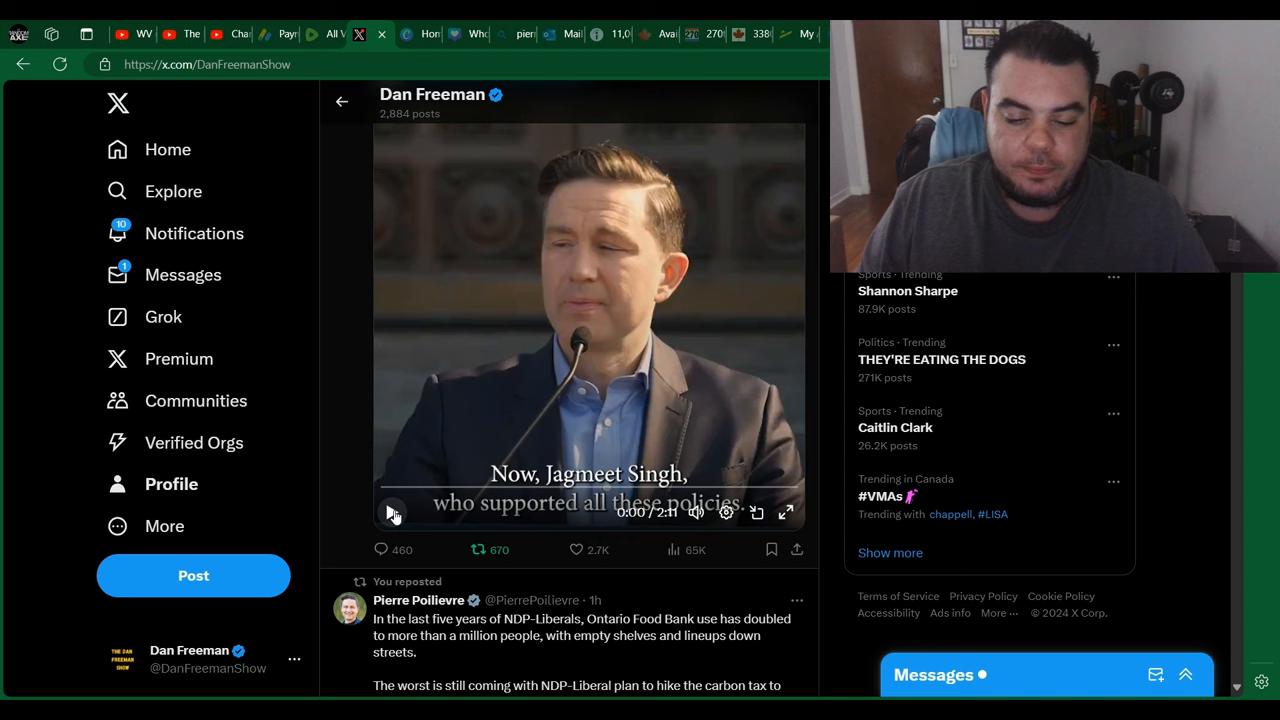
mouse_move(392, 512)
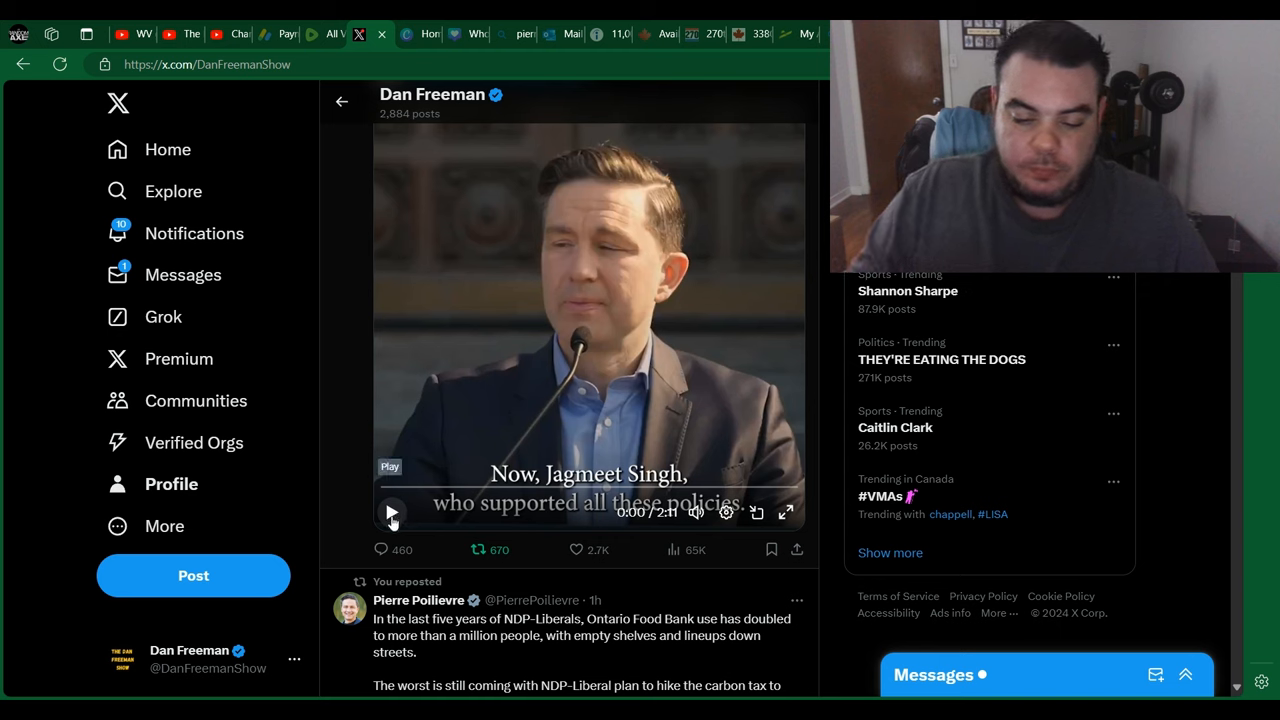
- Play the Poilievre video, keeping it in view as it runs toward its closing question
left_click(392, 512)
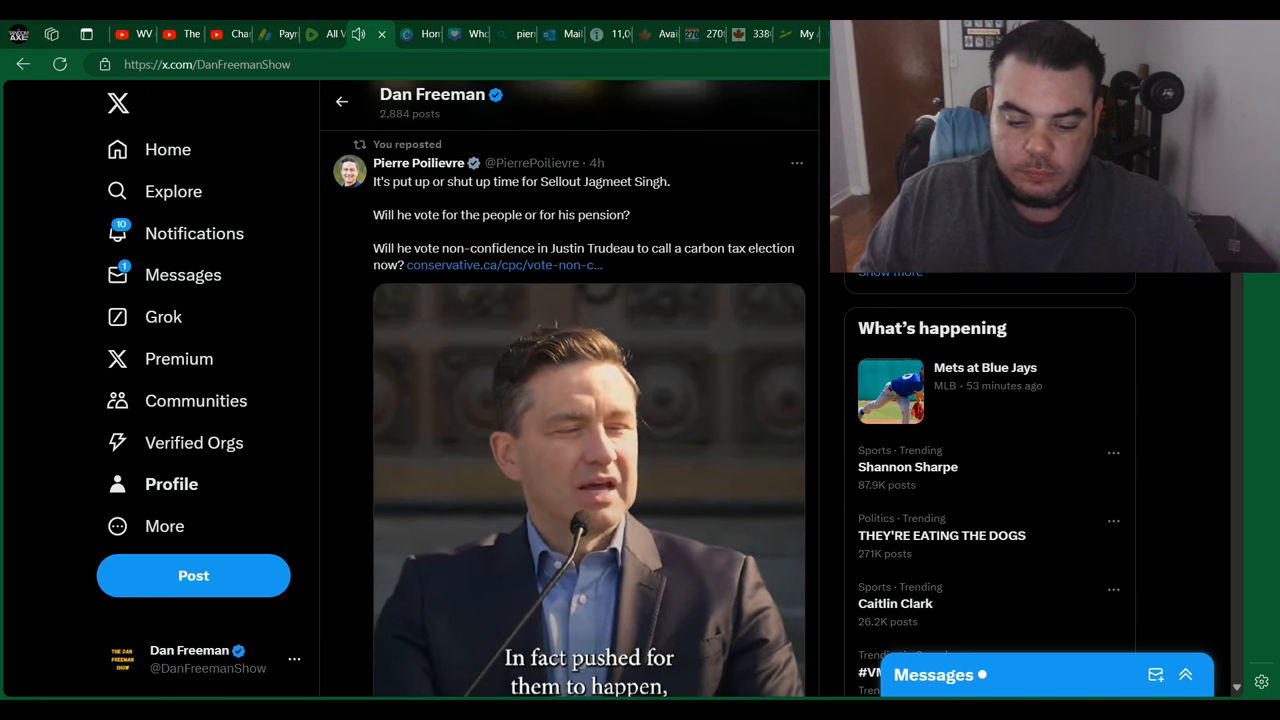
scroll("down", 3)
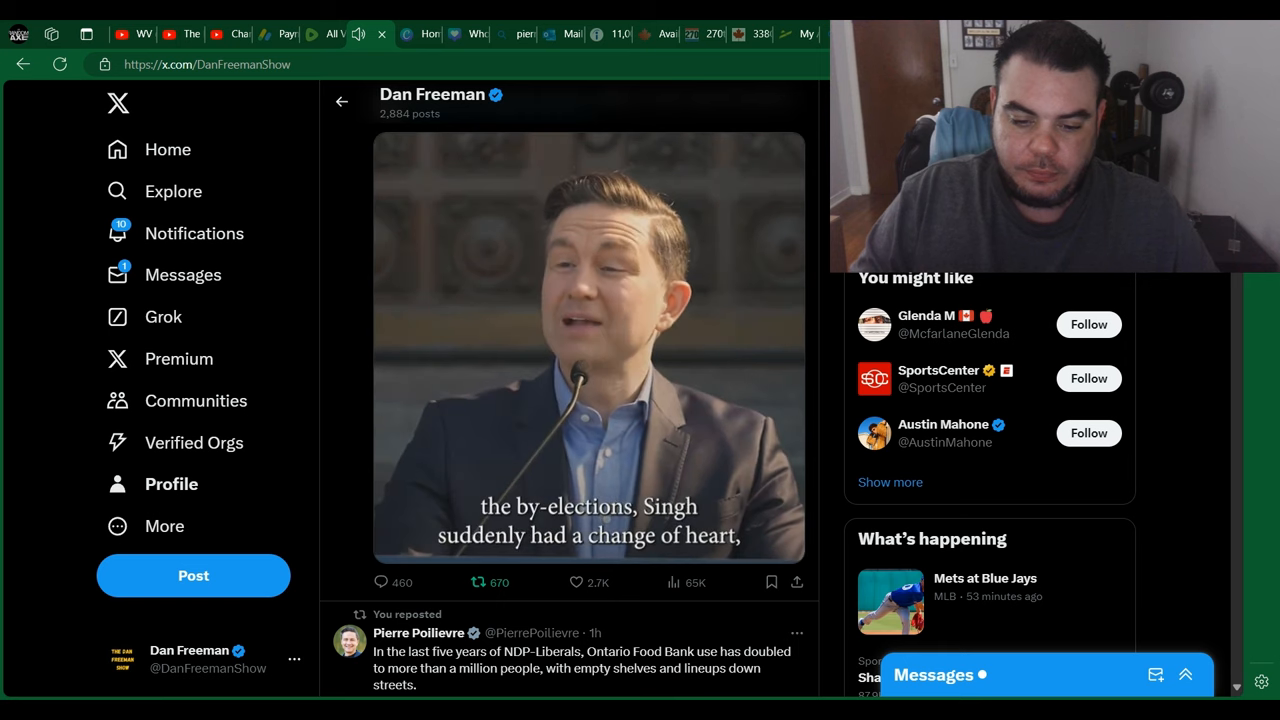
left_click(476, 582)
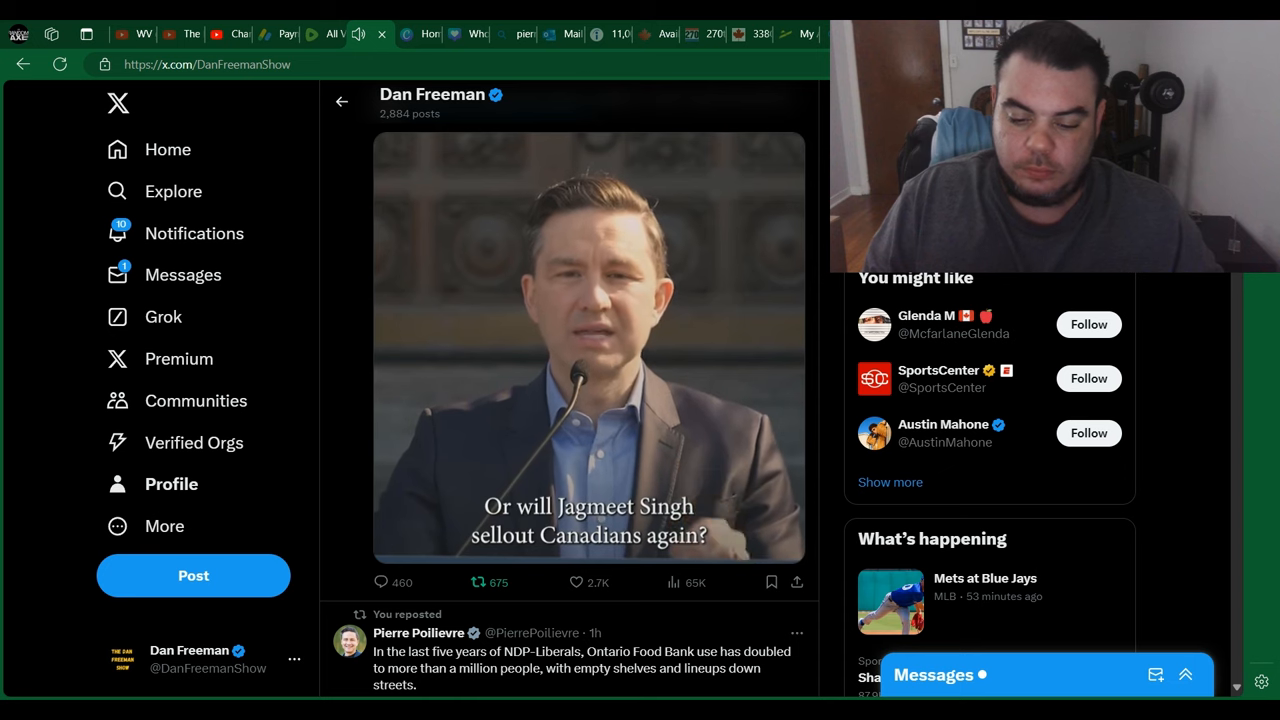
- Pause the video on its closing 'Common Sense' end card
left_click(590, 344)
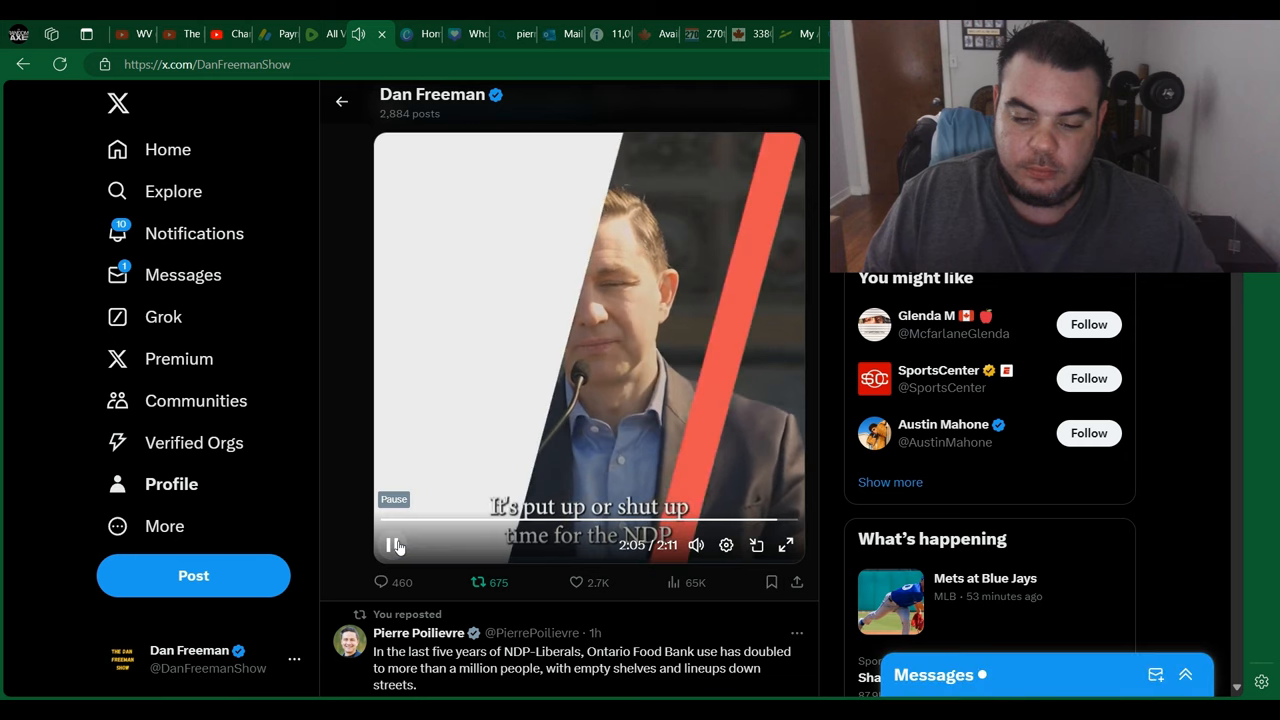
left_click(394, 544)
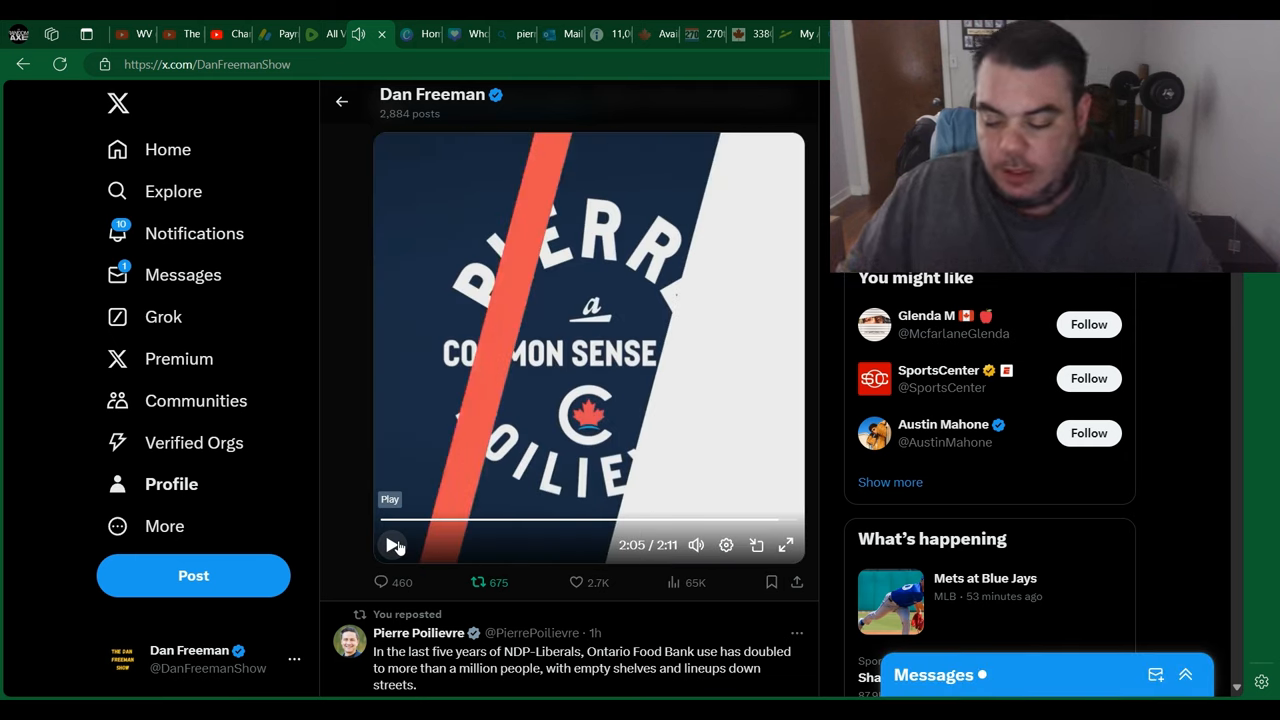